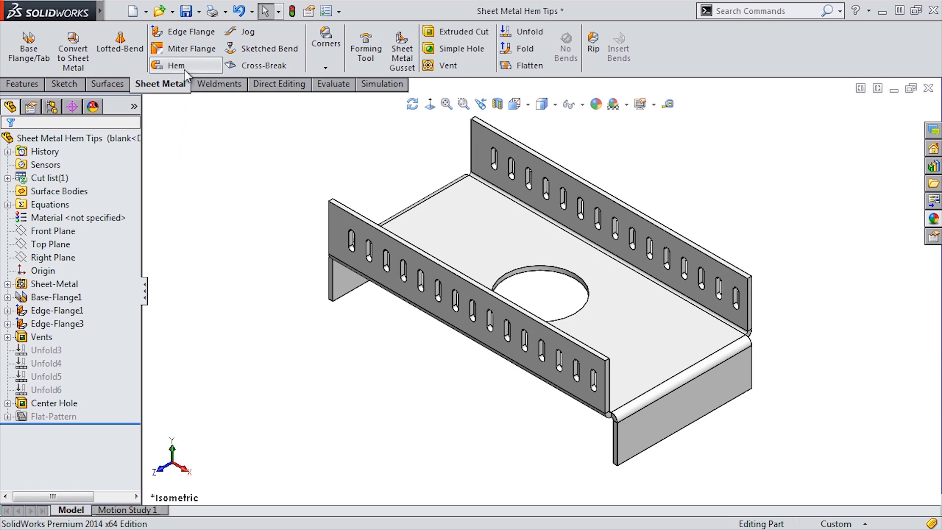
mouse_move(176, 65)
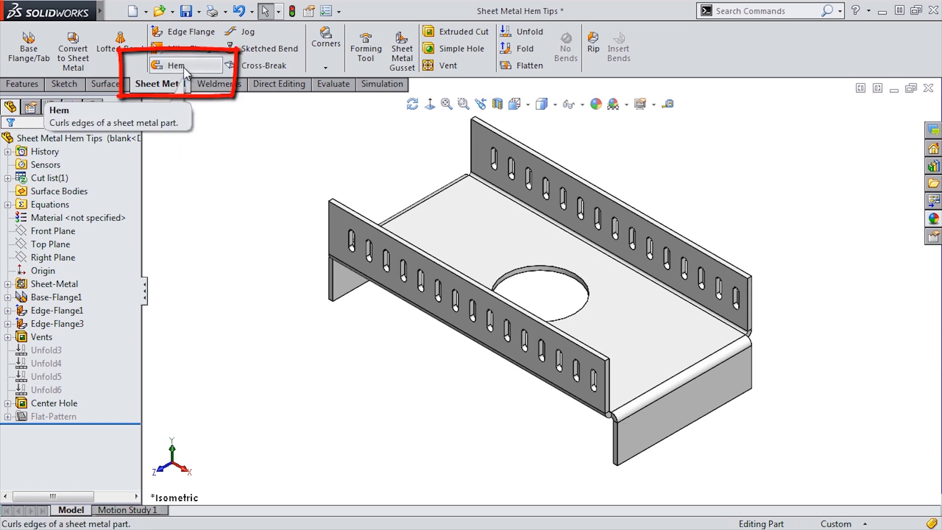
Add Hem4, a 0.1875 in closed hem on the front slotted flange's top edge.
click(175, 64)
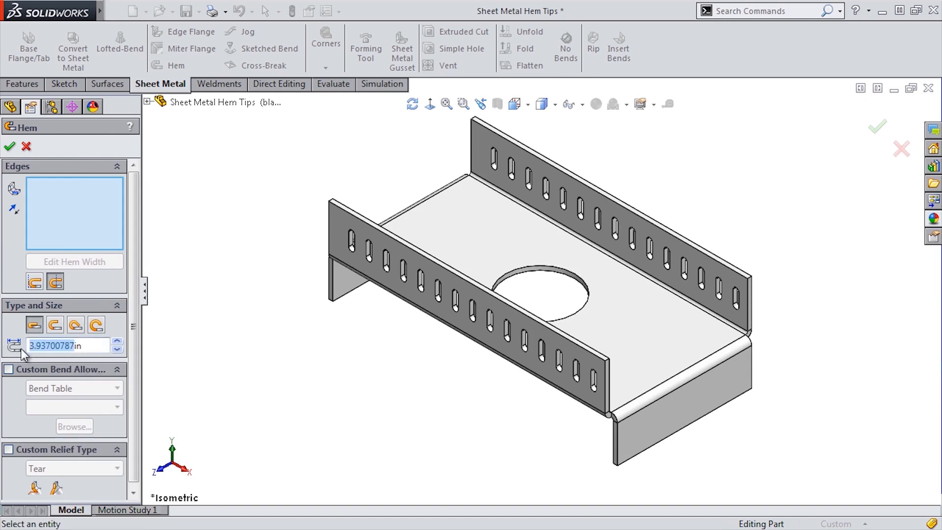
text(0.1875in)
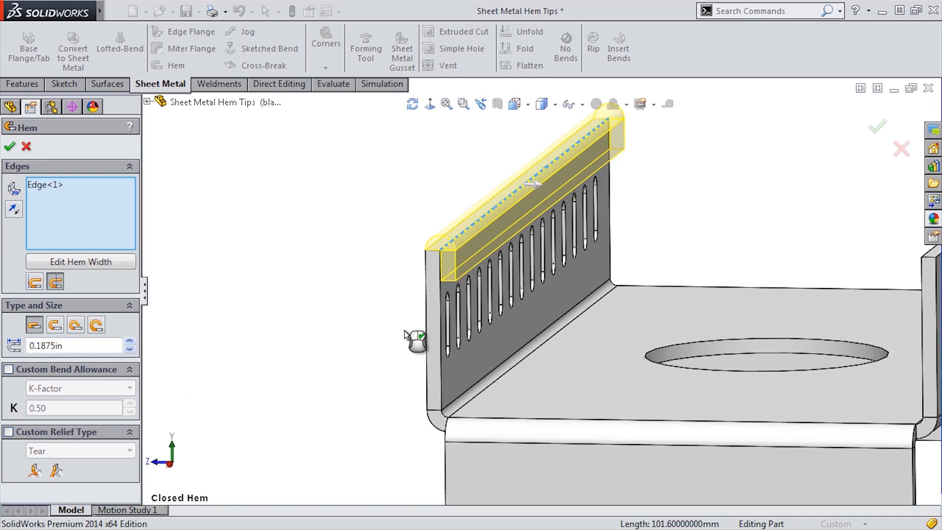
click(9, 147)
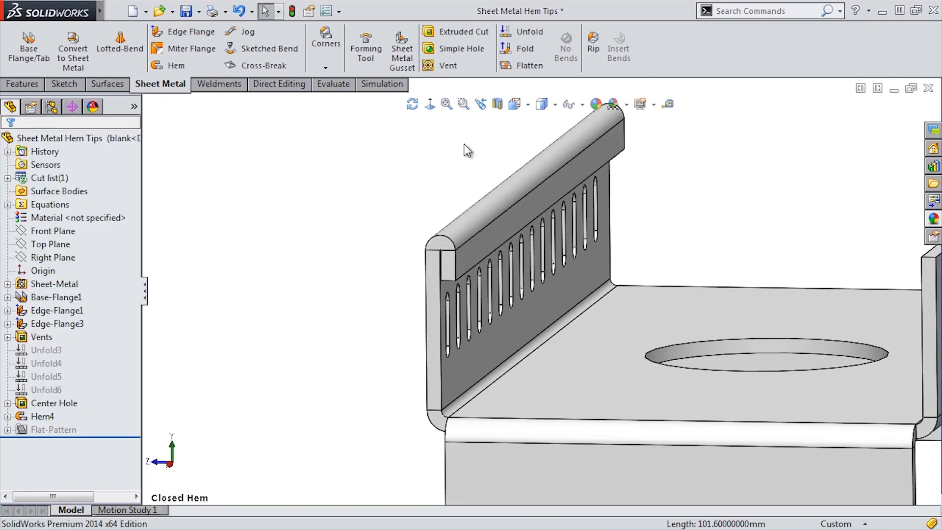
Add Hem5, an open hem with 0.050 in gap, using the Open Hem saved view.
click(480, 104)
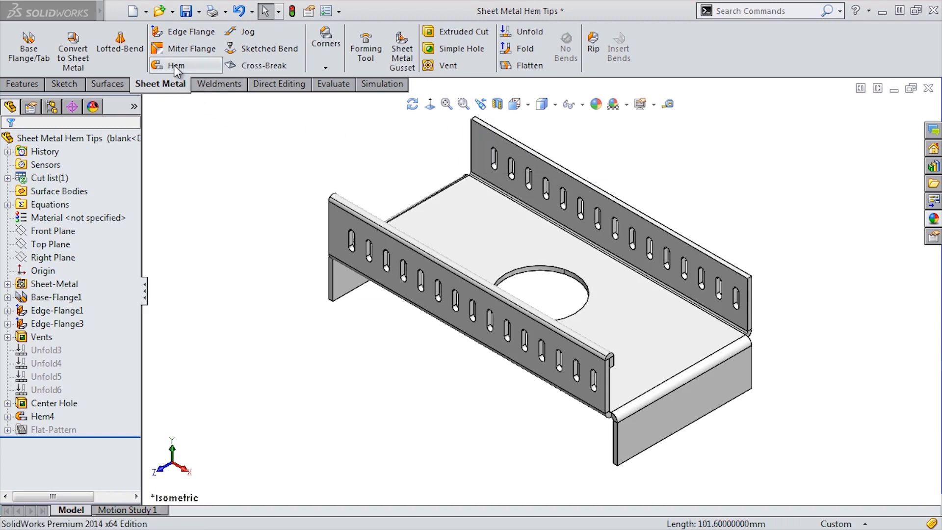
click(176, 65)
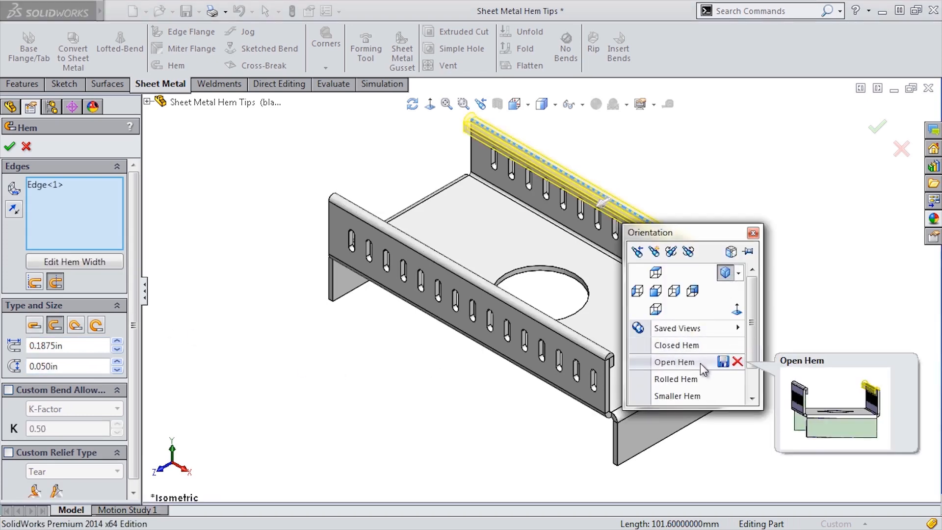
click(674, 361)
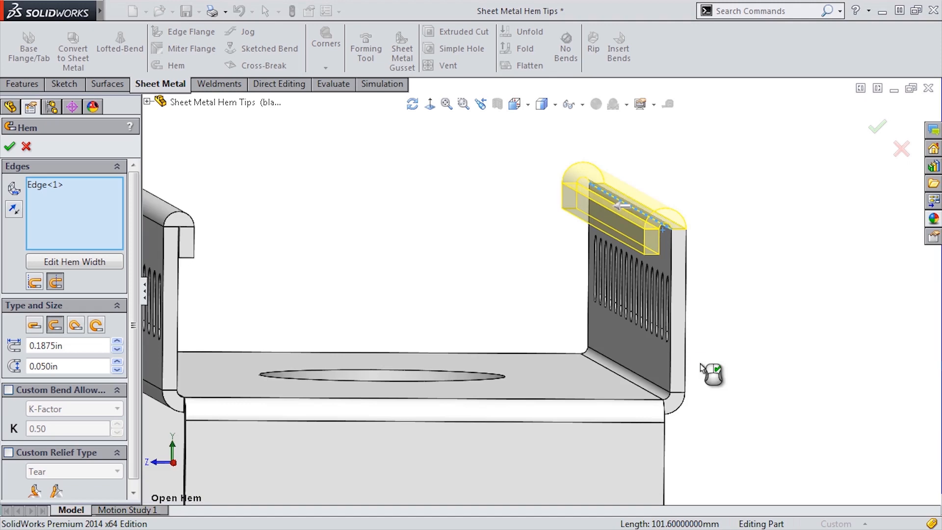
click(9, 147)
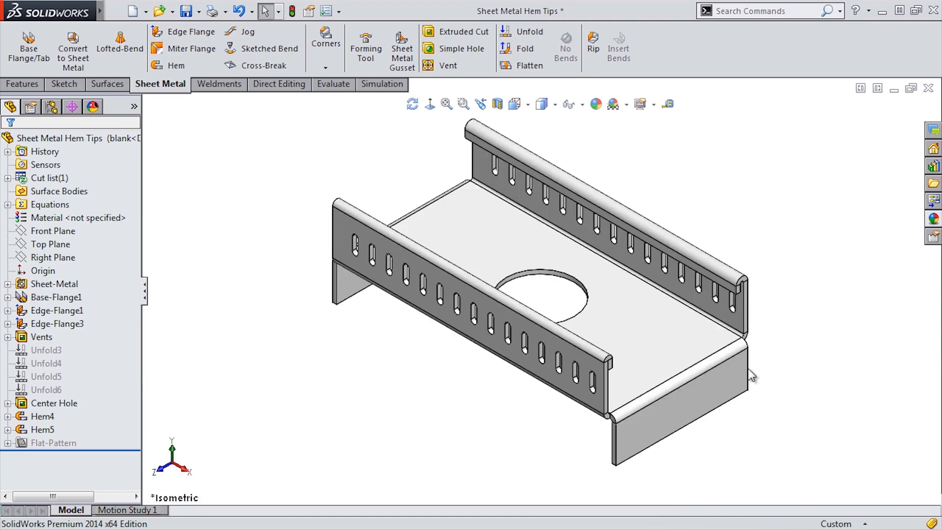
mouse_move(176, 65)
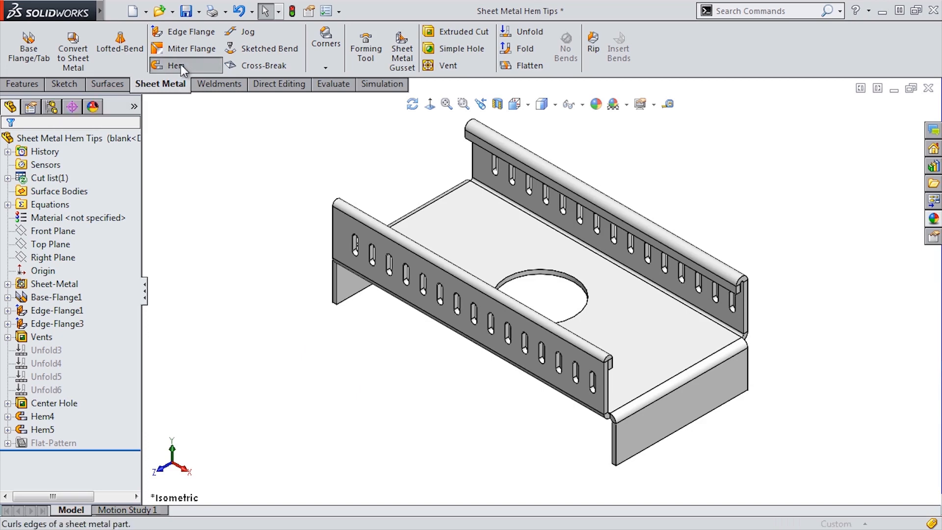
Add Hem6, a 225° teardrop hem of 0.0625 in on the end flange's bottom edge.
click(176, 65)
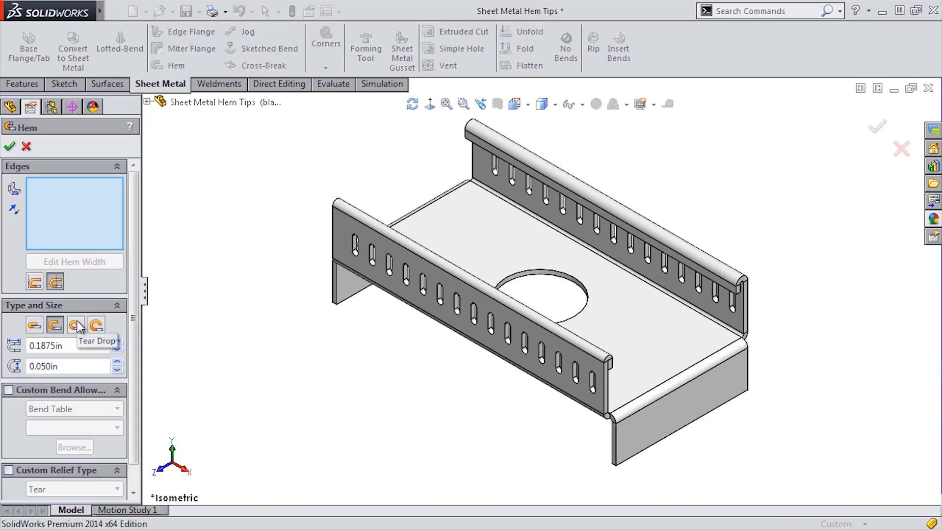
click(75, 324)
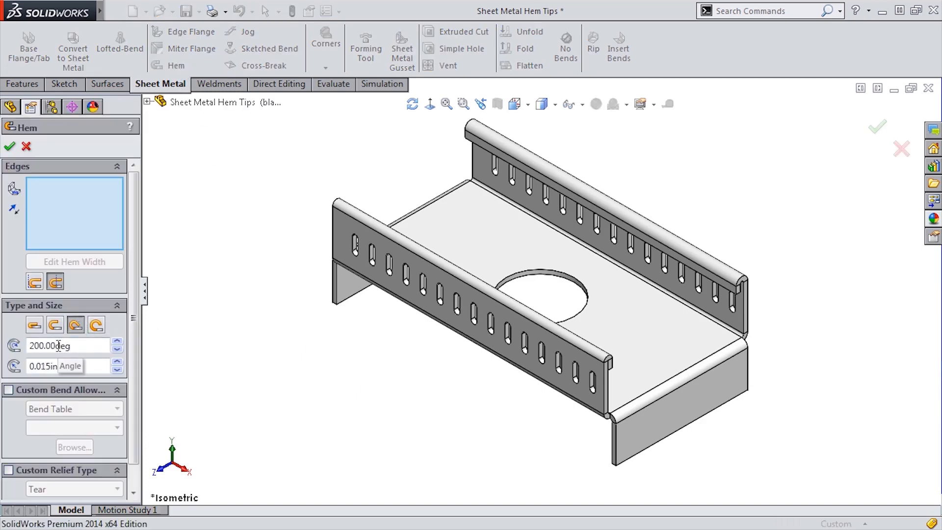
click(118, 342)
text(225)
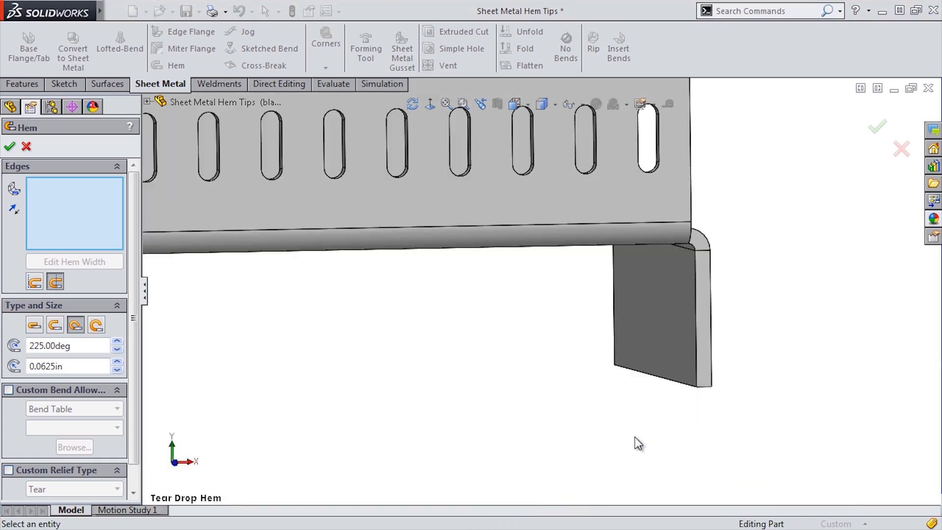
click(652, 378)
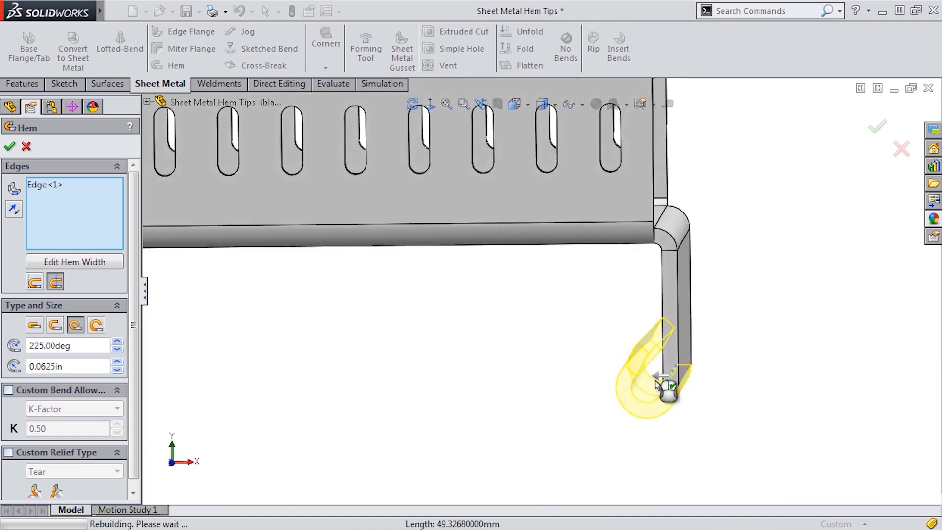
click(9, 146)
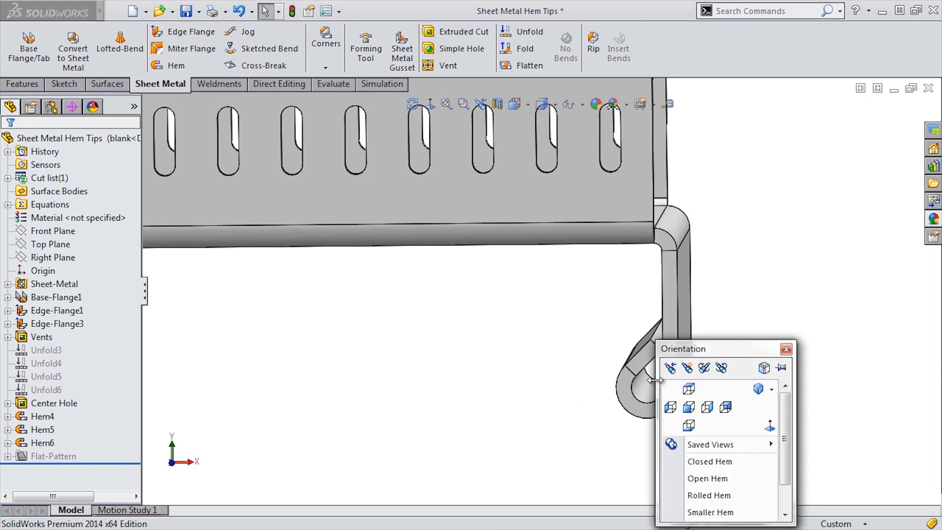
Add Hem7, a 295° rolled hem of 0.050 in on the other end flange's bottom edge.
click(177, 65)
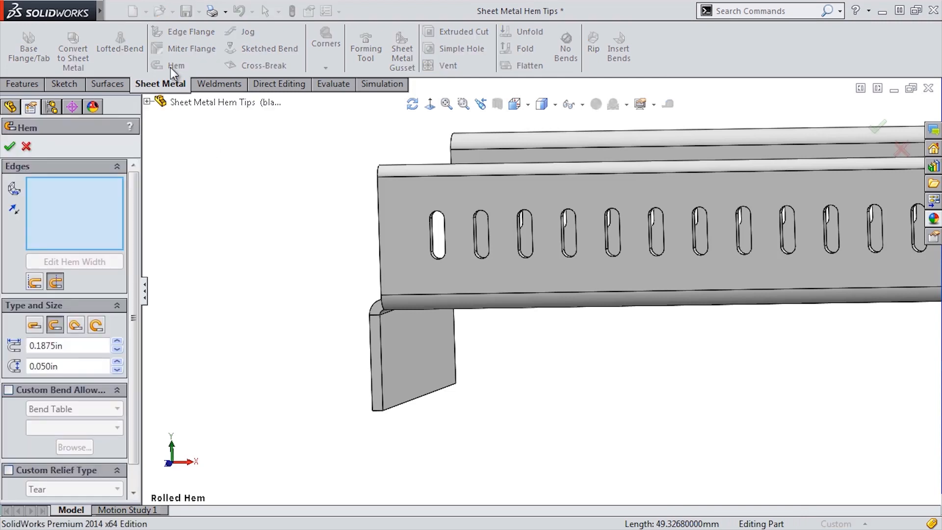
click(75, 324)
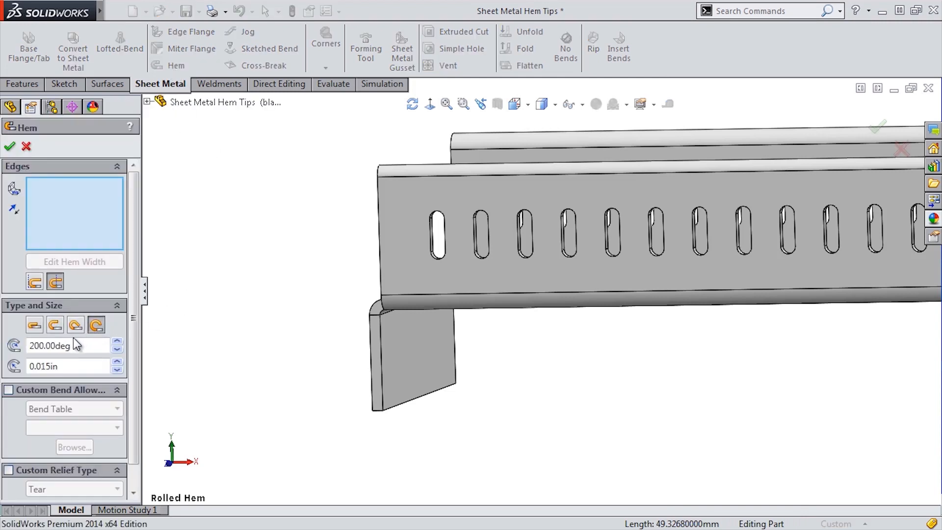
triple_click(51, 345)
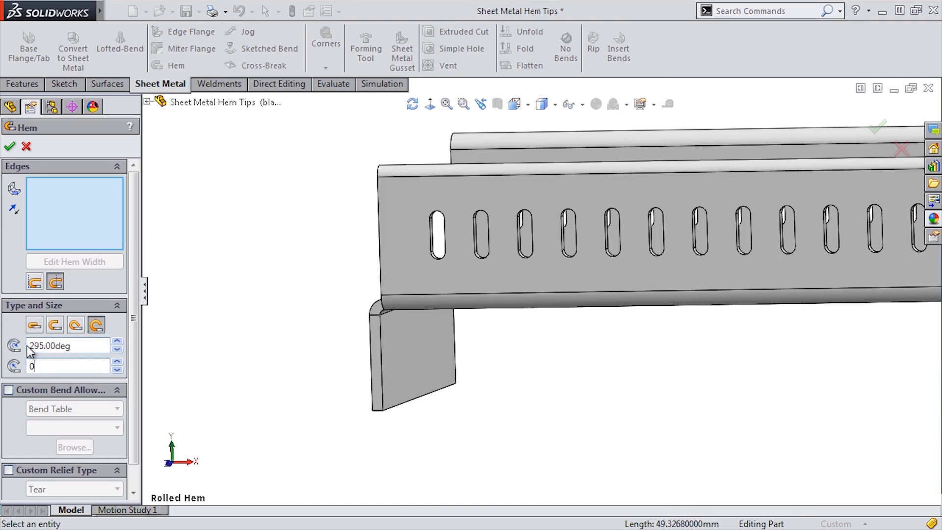
text(0.05)
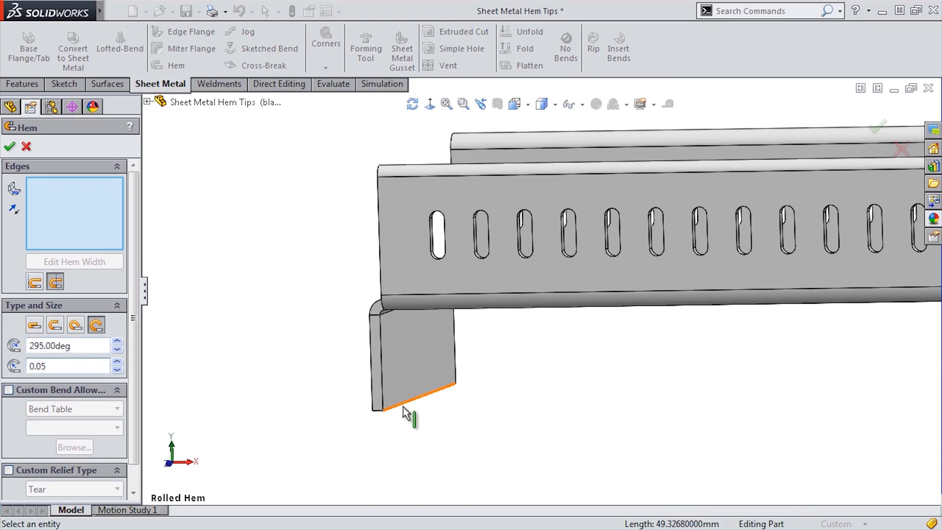
click(400, 404)
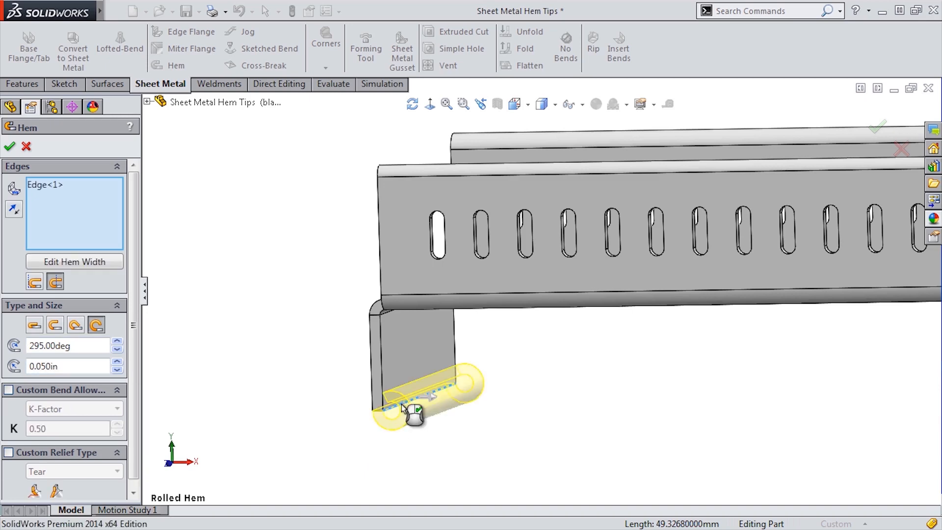
click(9, 146)
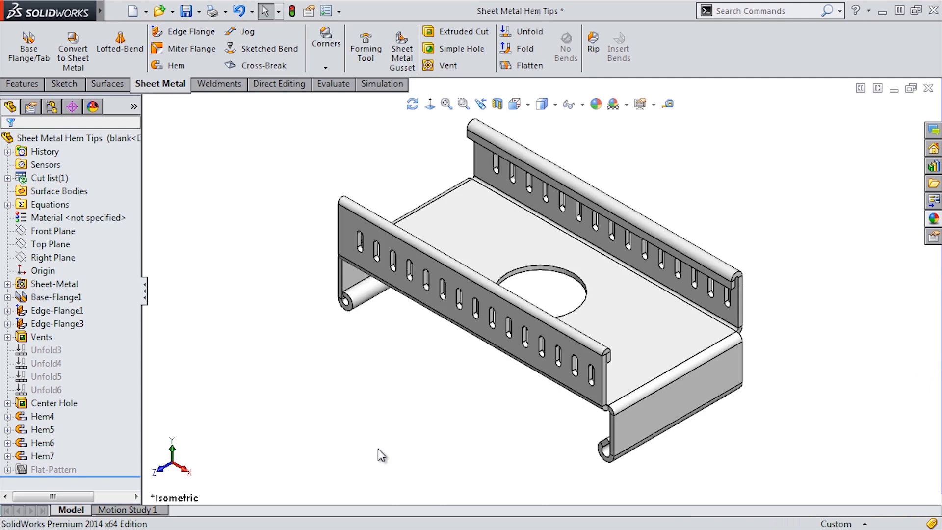
Select the suppressed Unfold features and preview a Front Plane section through the tray.
click(46, 363)
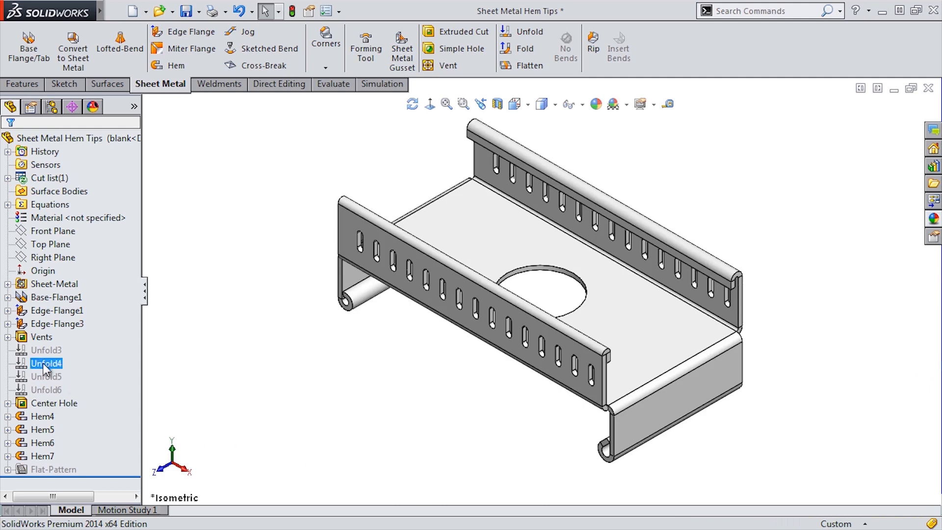
click(46, 376)
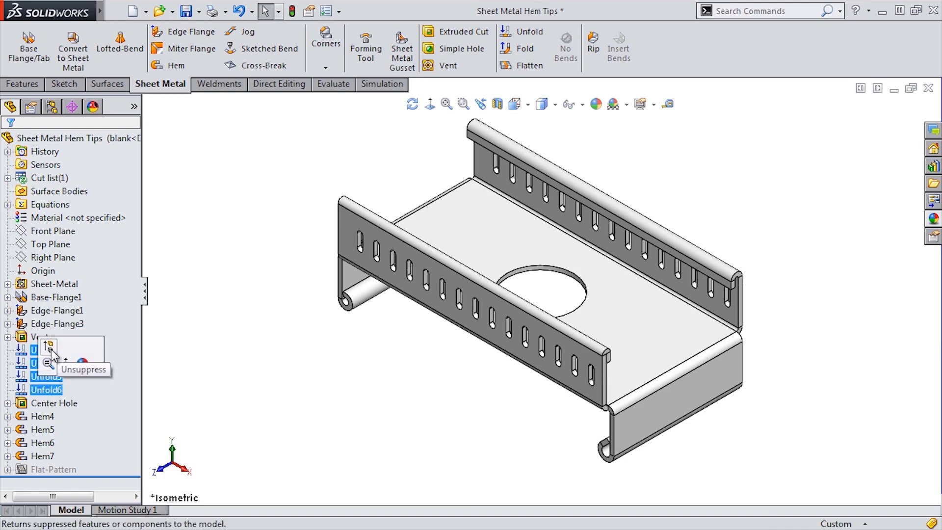
click(83, 361)
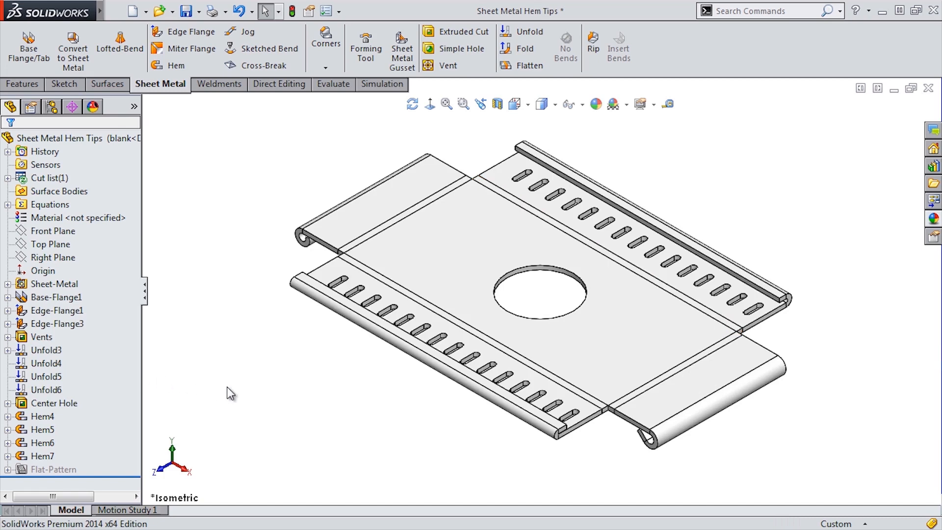
click(176, 65)
text(0.03)
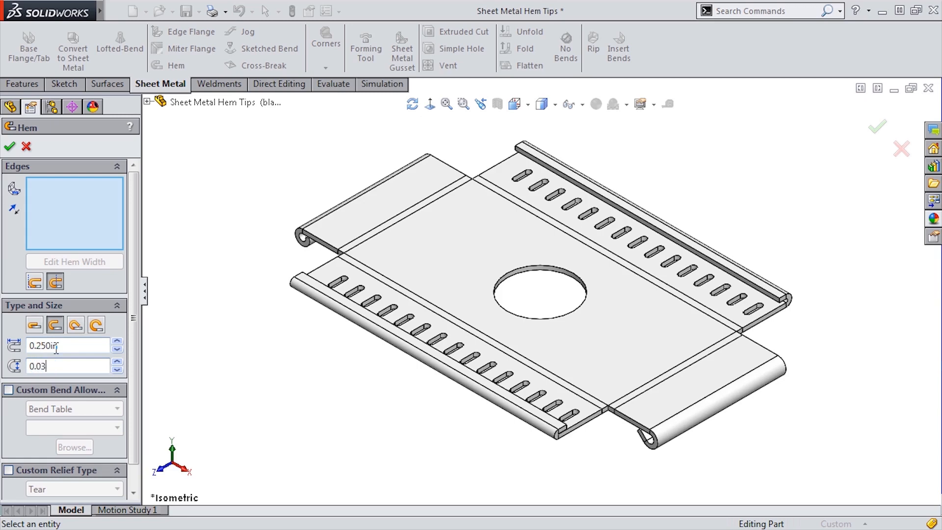
click(26, 147)
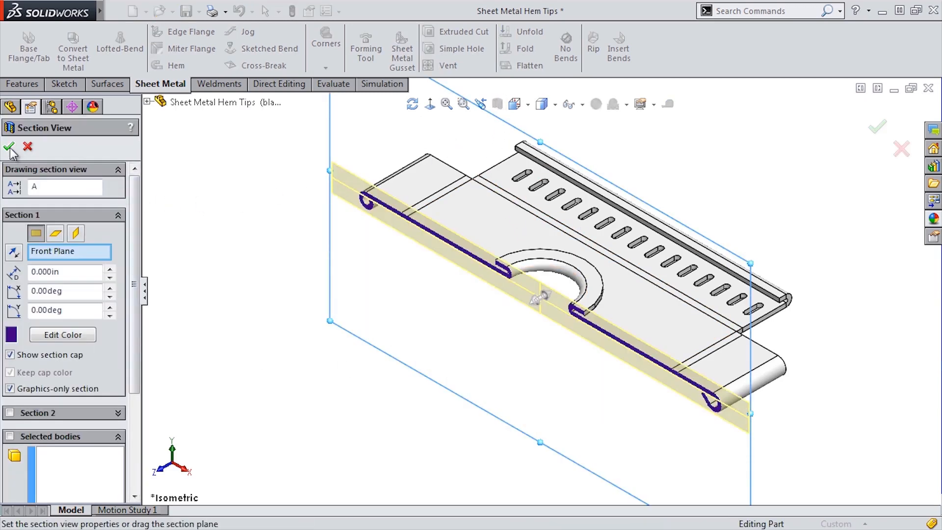
Apply the section, go to the Circular Hem view, and suppress the Unfold features.
click(8, 148)
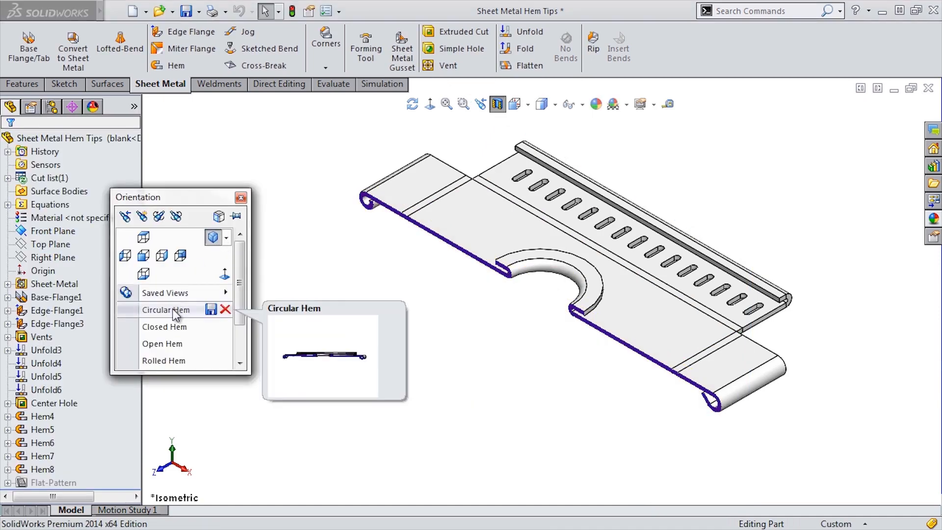
click(165, 310)
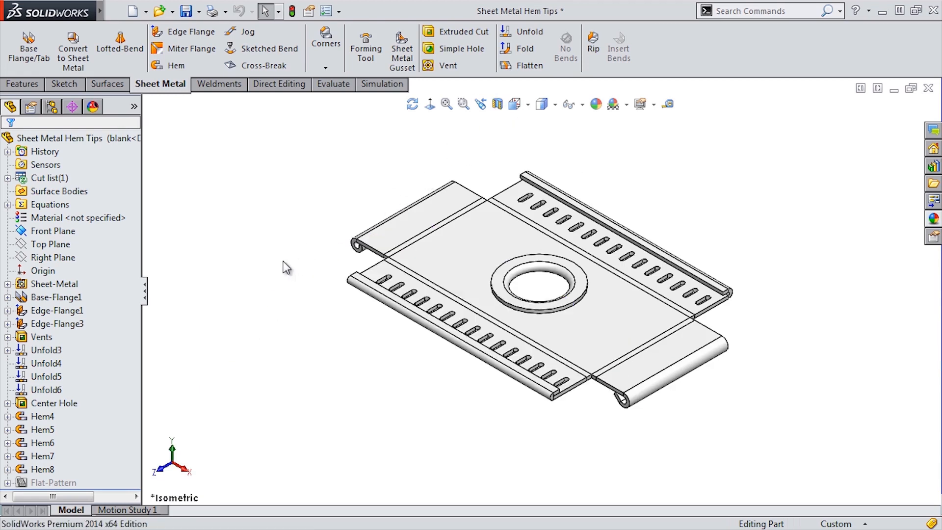
click(40, 363)
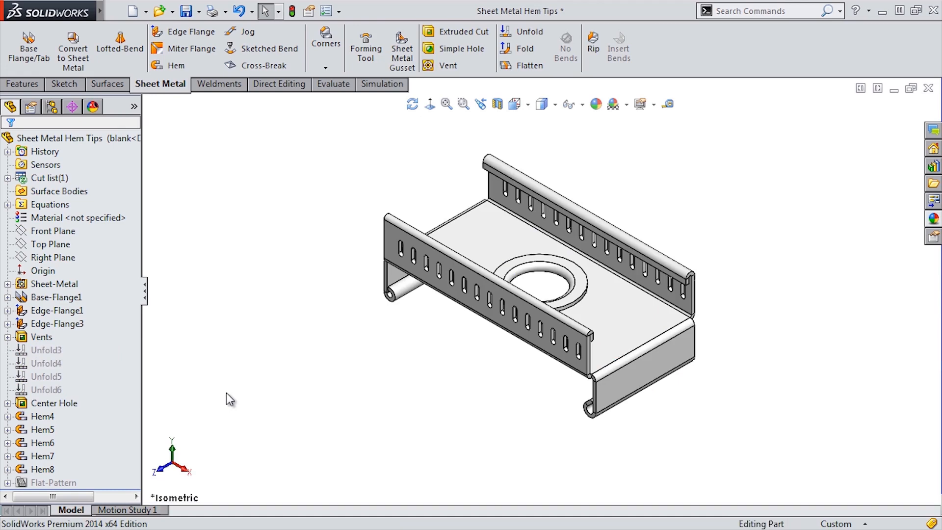
mouse_move(761, 452)
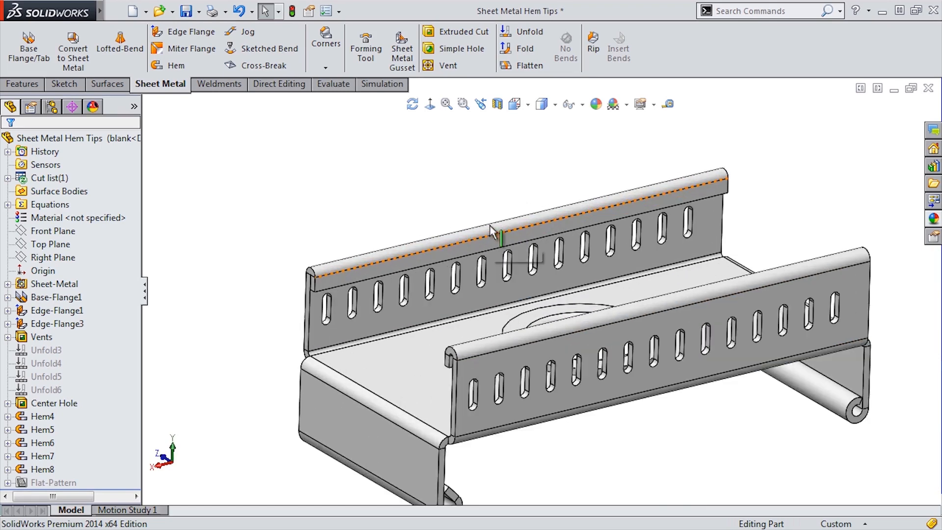
Edit Hem4's width sketch to shorten it to a partial span and finish.
click(42, 416)
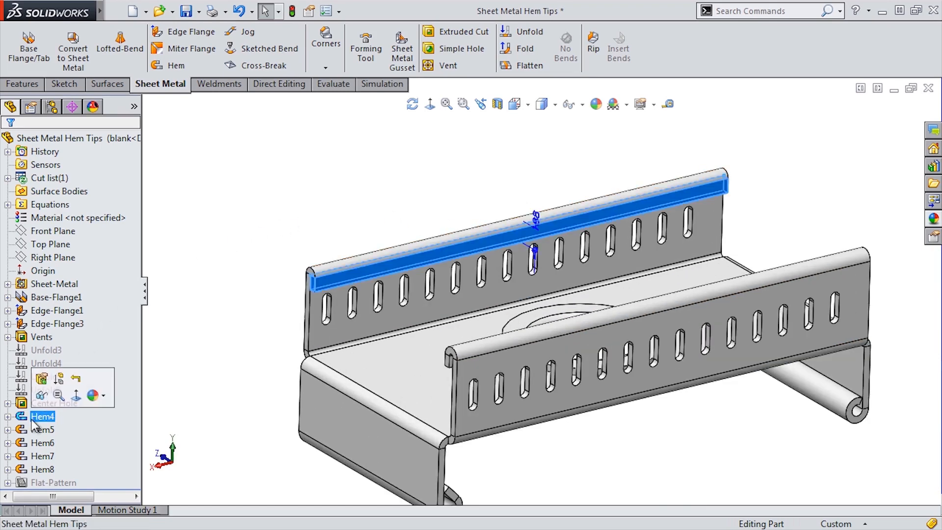
double_click(41, 417)
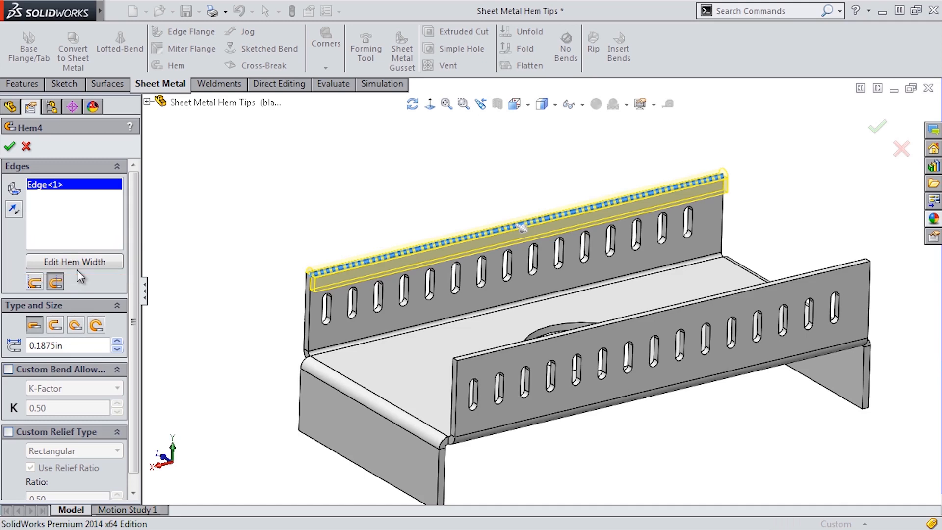
mouse_move(80, 265)
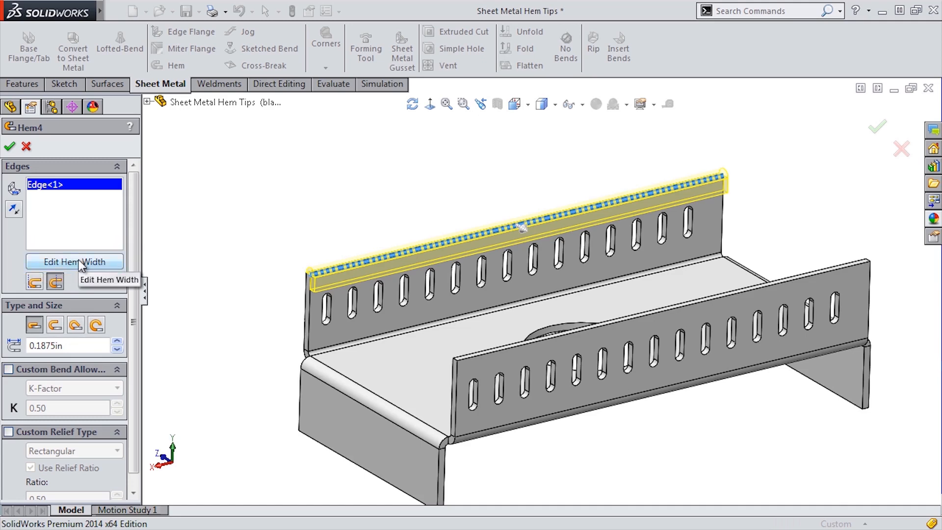
click(74, 261)
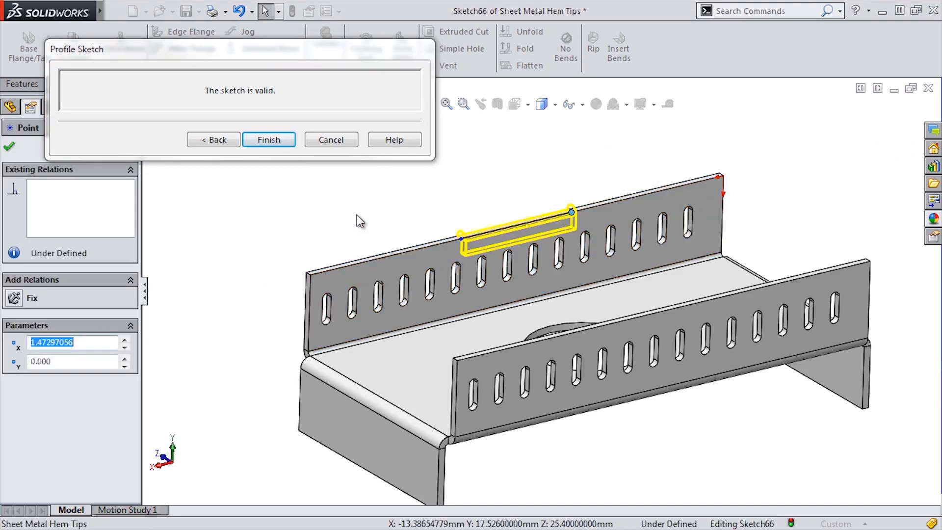
click(268, 139)
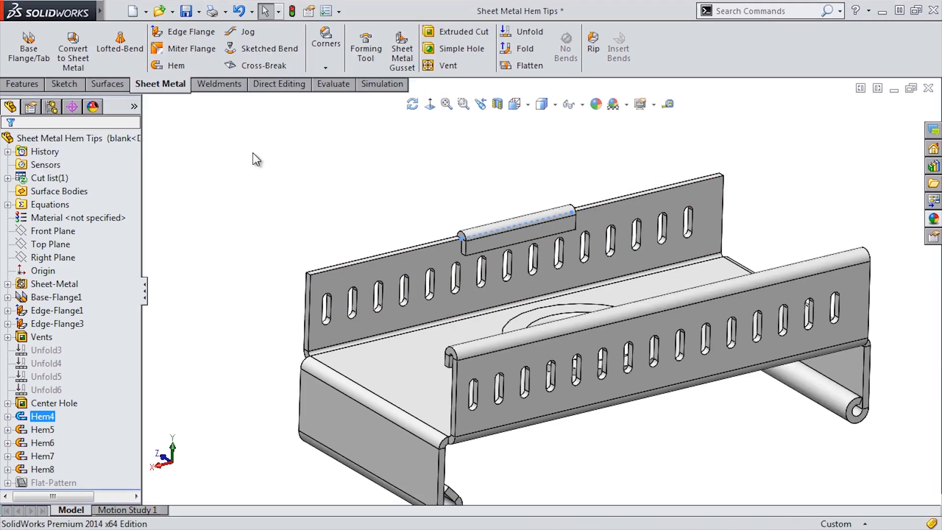
Suppress Hem4 and start a new hem feature.
click(43, 417)
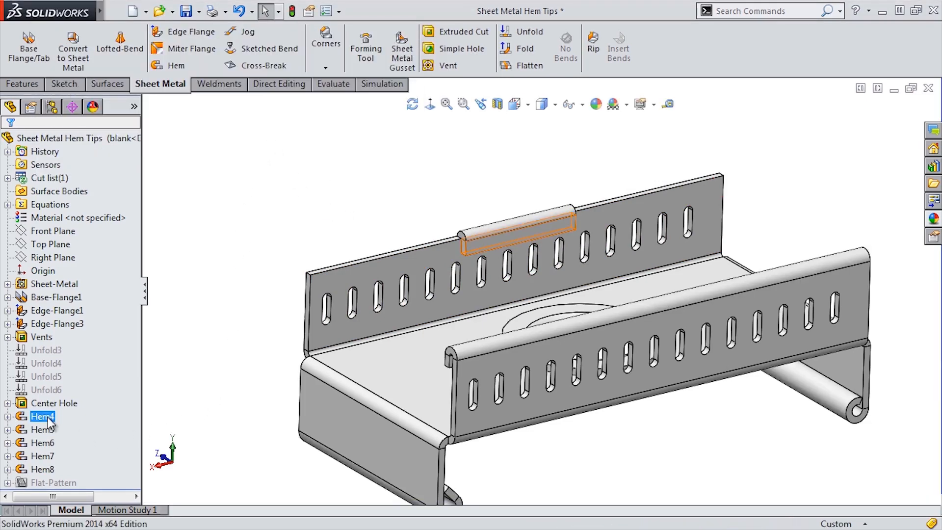
click(43, 416)
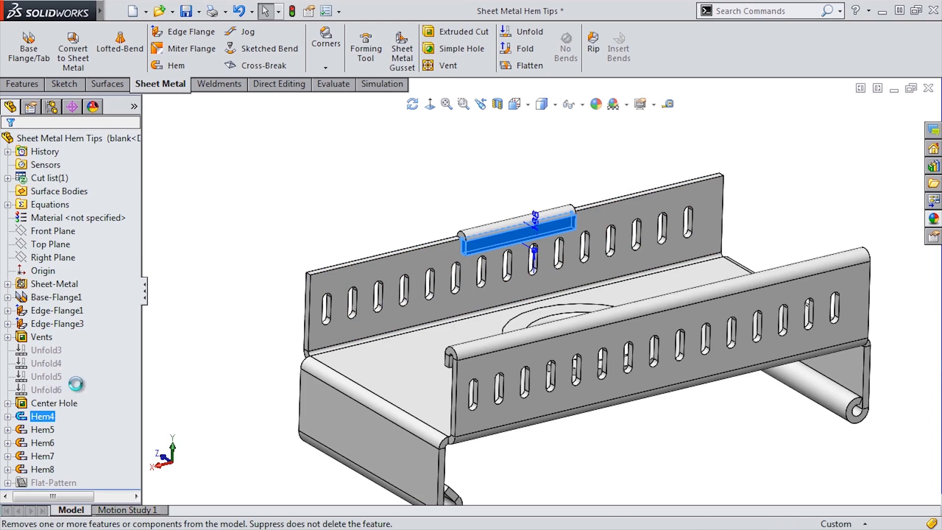
click(176, 65)
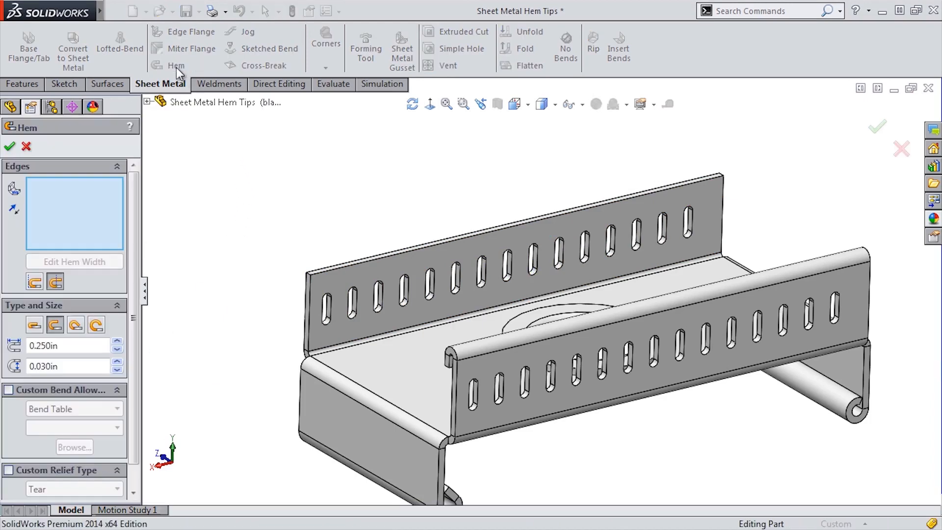
Preview a 0.250 in closed hem on the back flange edge, toggling material position.
click(34, 325)
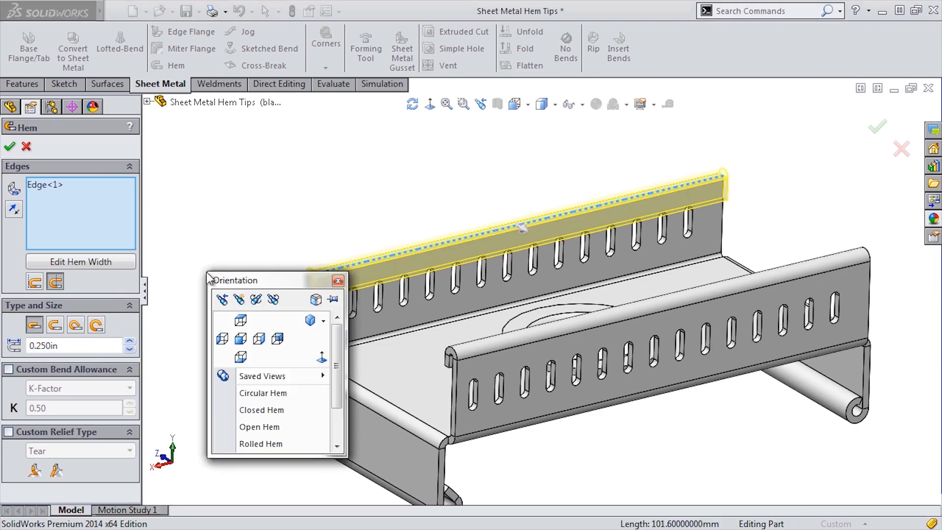
click(262, 410)
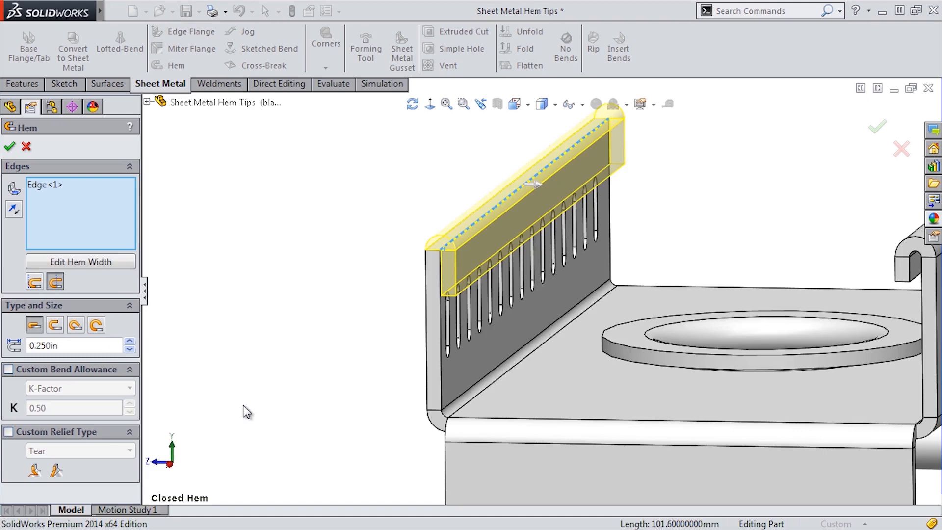
click(72, 345)
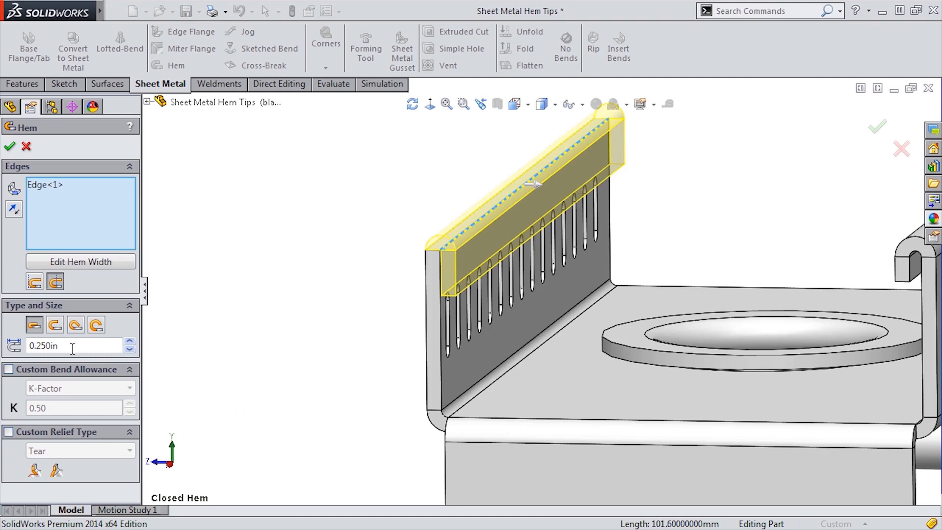
click(35, 281)
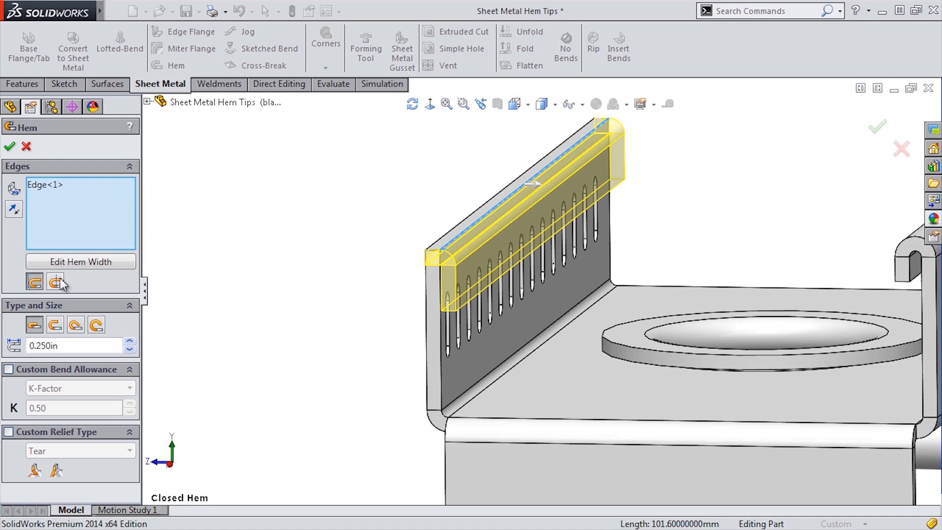
click(55, 281)
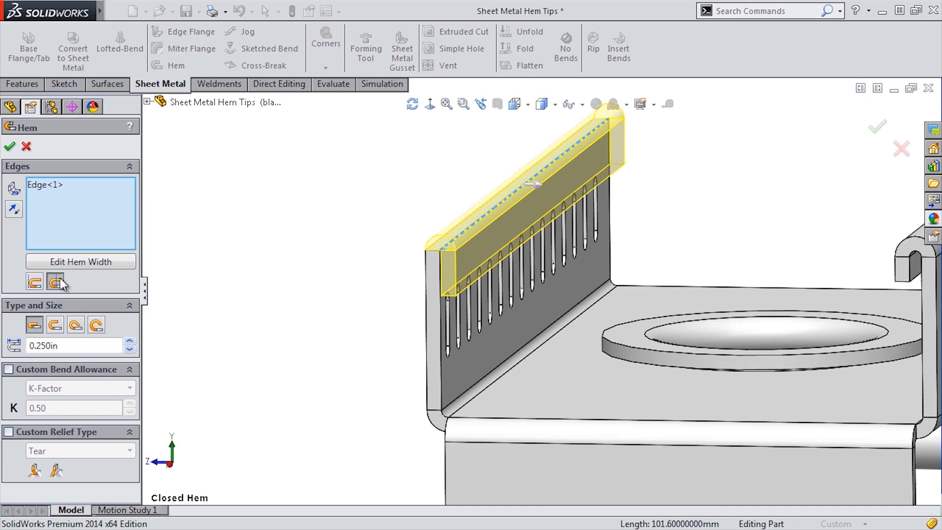
Zoom in on the hem end, switch material to the other side, then restore.
click(54, 281)
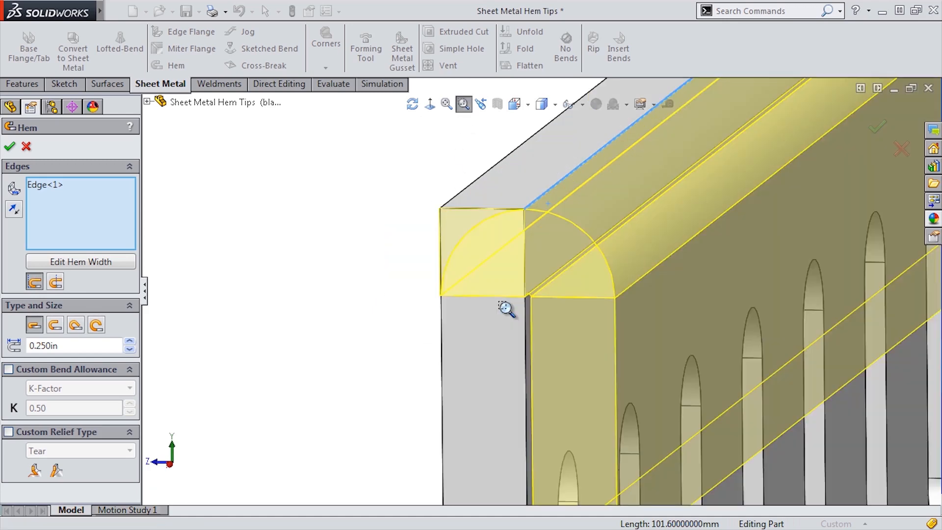
click(54, 282)
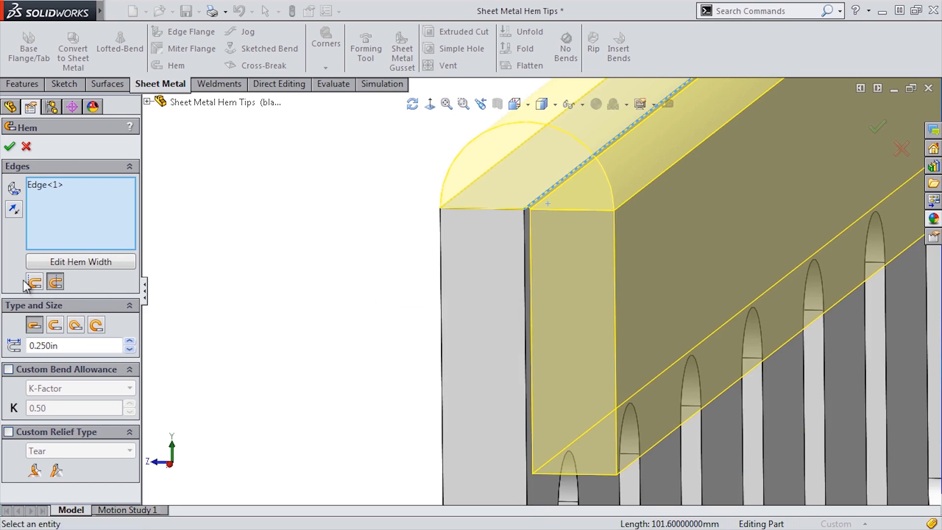
click(35, 281)
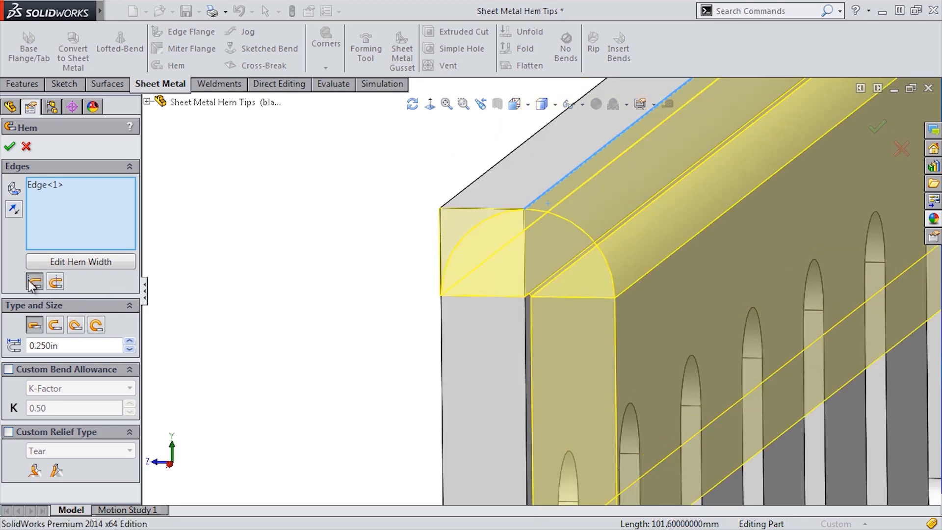